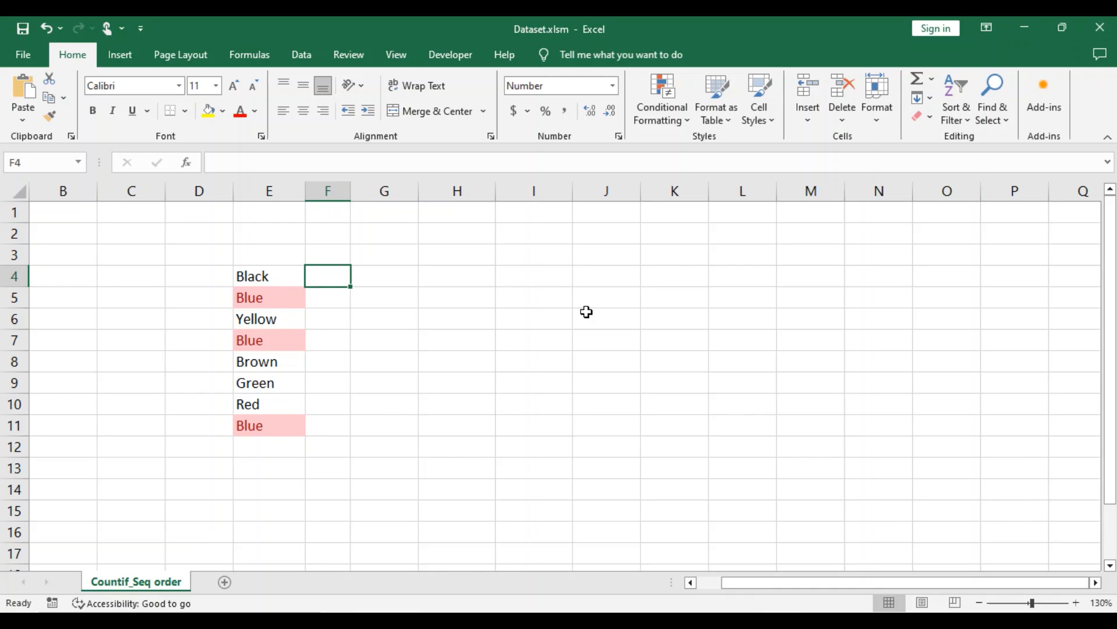
Enter =COUNTIF($E$4:$E$11,E4) in F4 so the first color returns 1
{"action": "left_click_drag", "start_coordinate": [269, 275], "coordinate": [269, 383]}
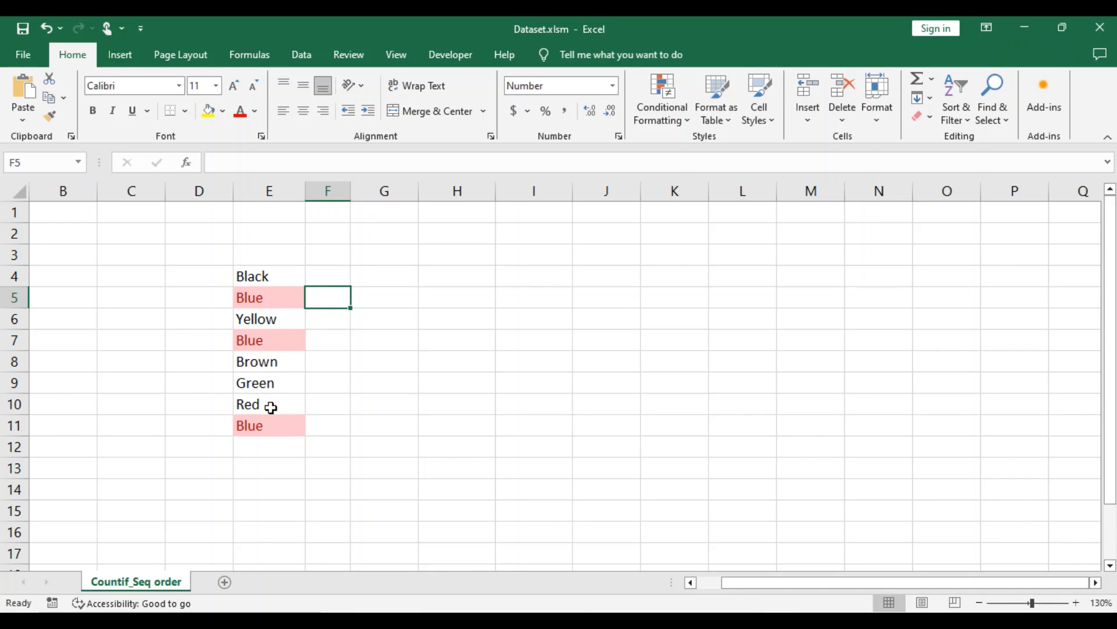
{"action": "mouse_move", "coordinate": [274, 298]}
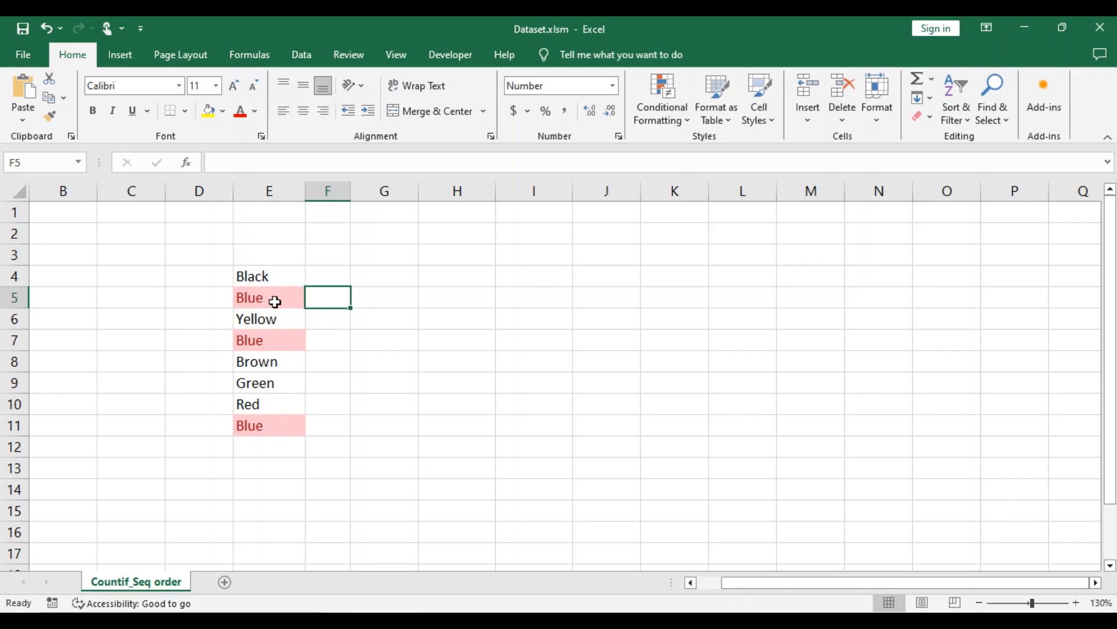
{"action": "mouse_move", "coordinate": [324, 278]}
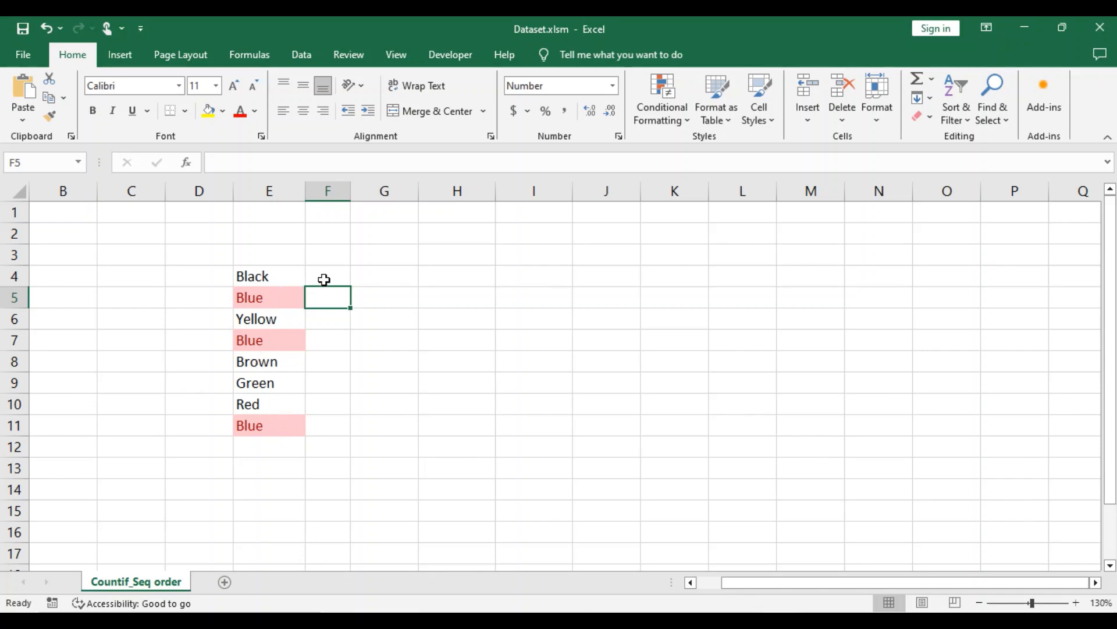
{"action": "left_click", "coordinate": [327, 276]}
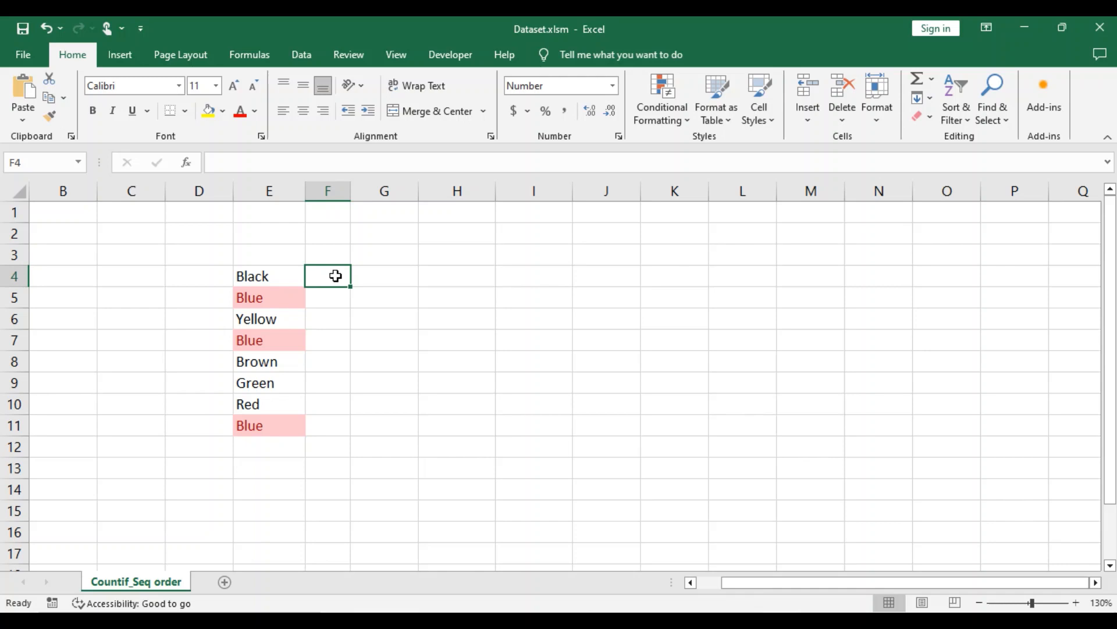
{"action": "type", "text": "=countif"}
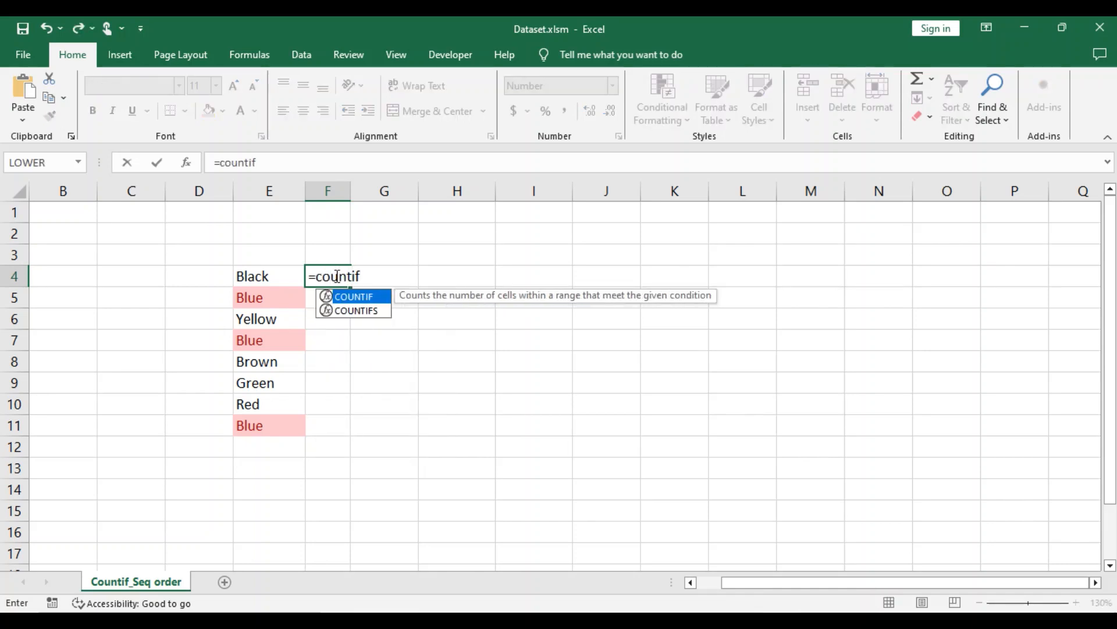
{"action": "type", "text": "("}
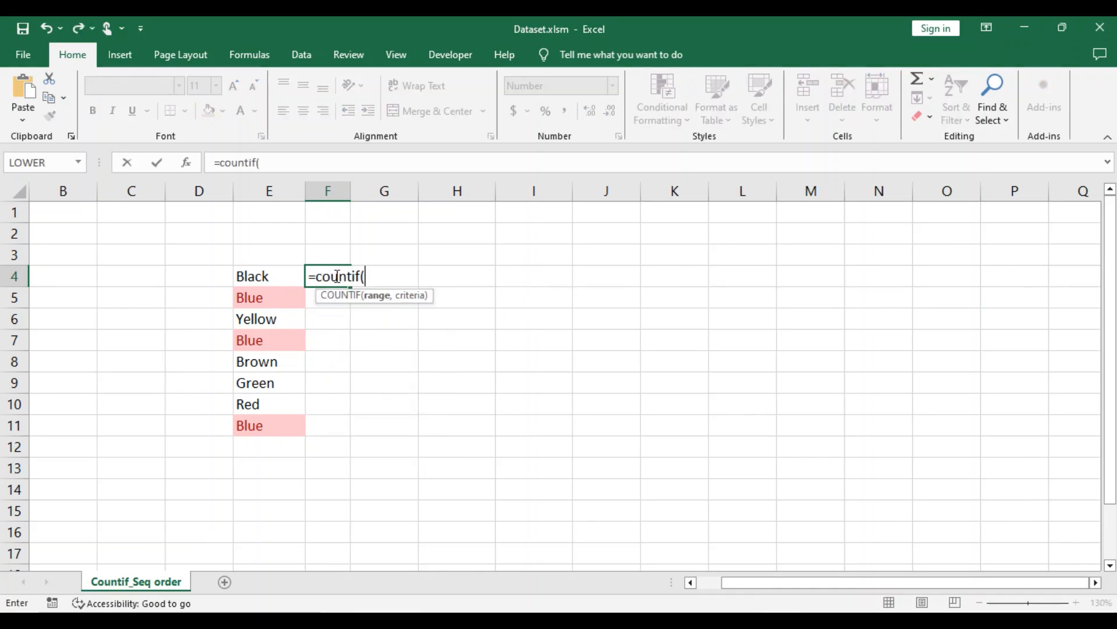
{"action": "mouse_move", "coordinate": [266, 276]}
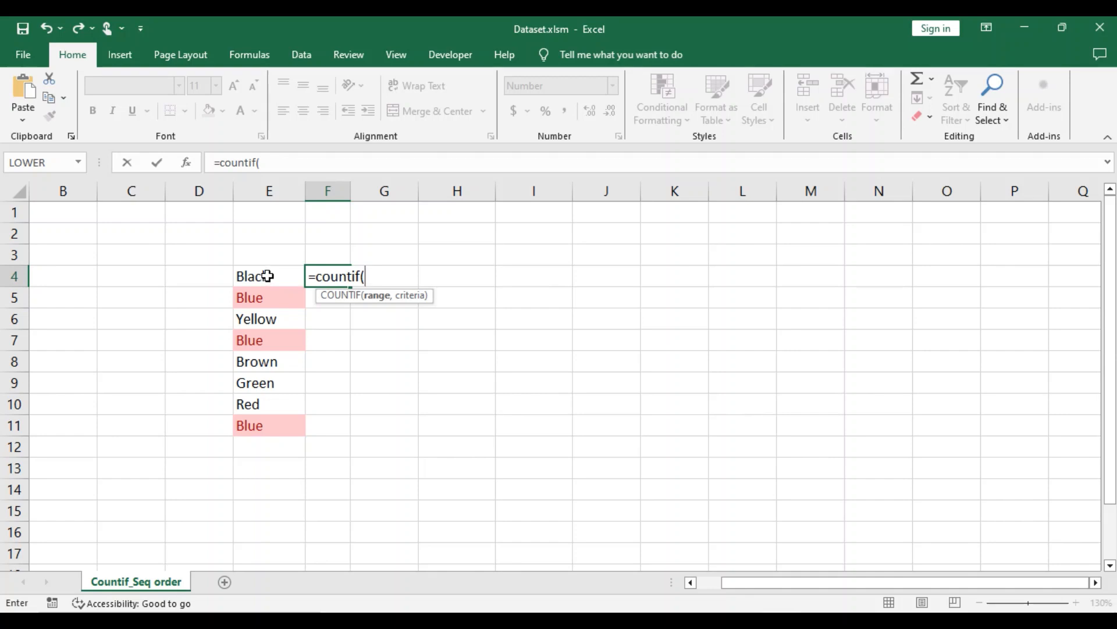
{"action": "left_click_drag", "start_coordinate": [269, 276], "coordinate": [278, 426]}
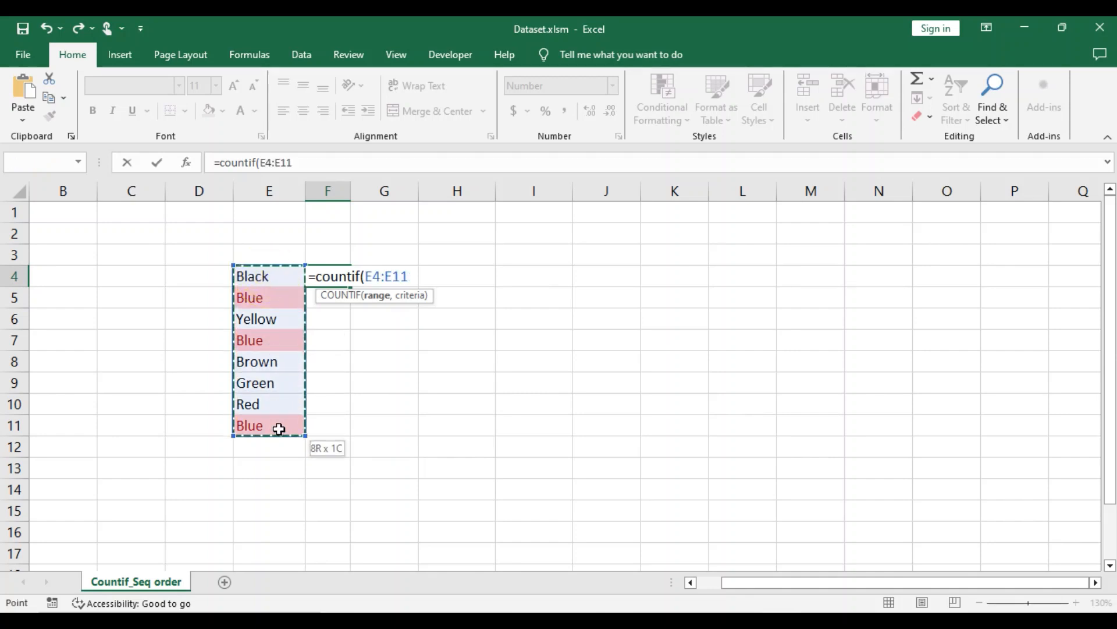
{"action": "key", "text": "f4"}
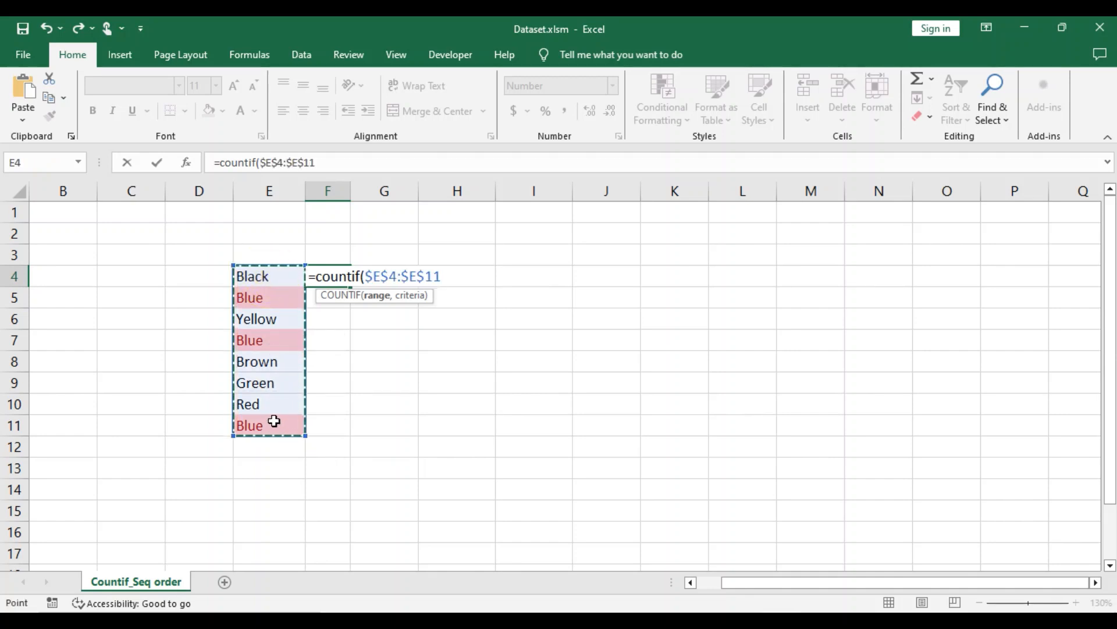
{"action": "type", "text": ","}
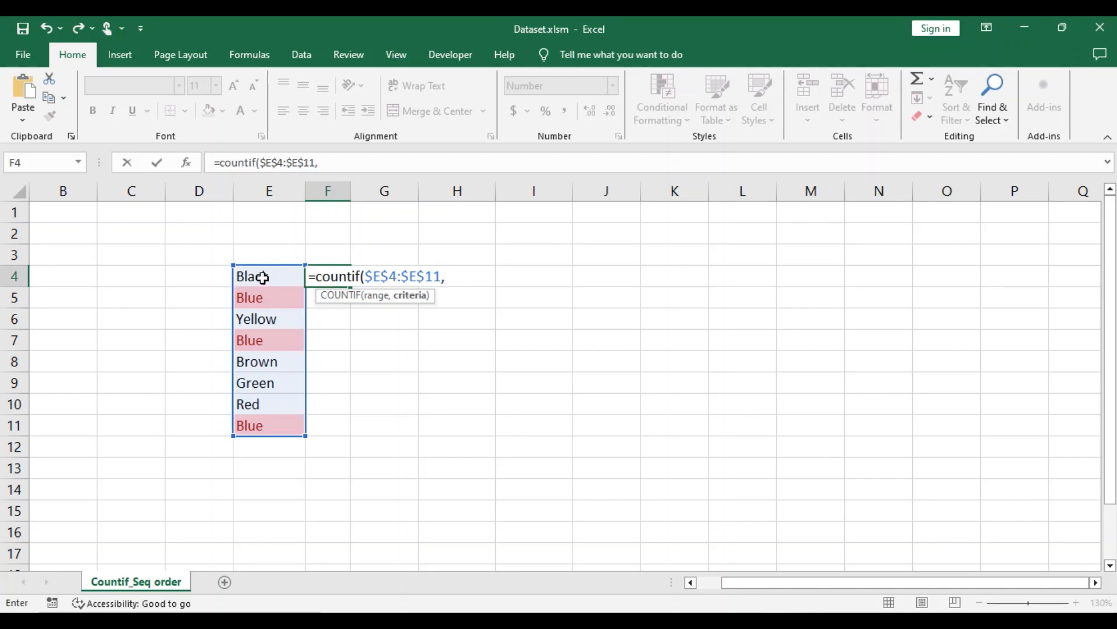
{"action": "left_click", "coordinate": [269, 276]}
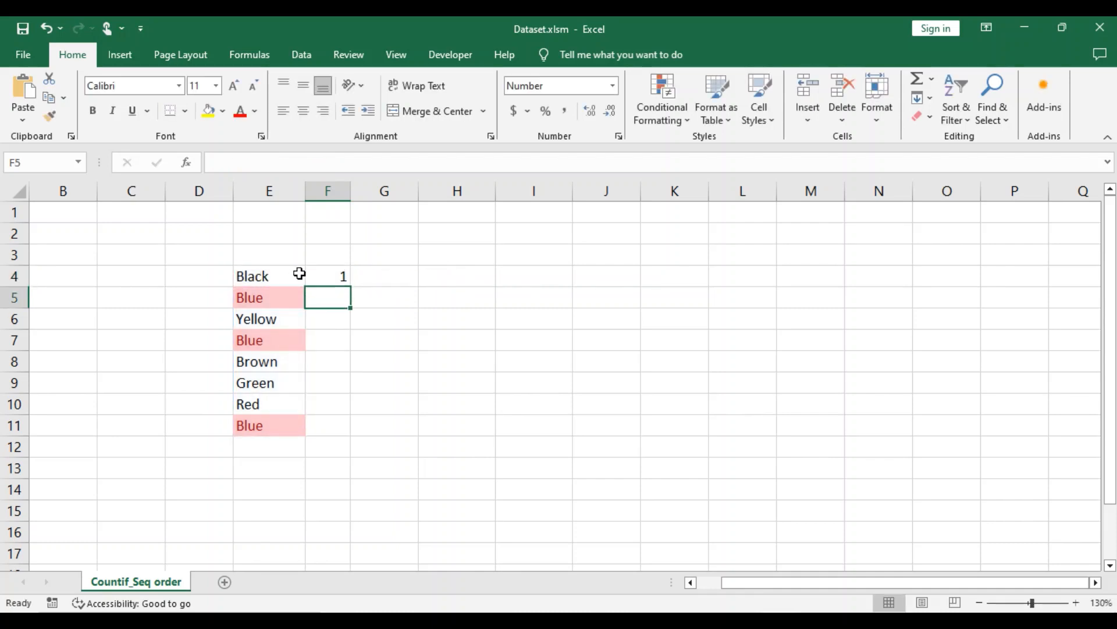
{"action": "left_click", "coordinate": [327, 276]}
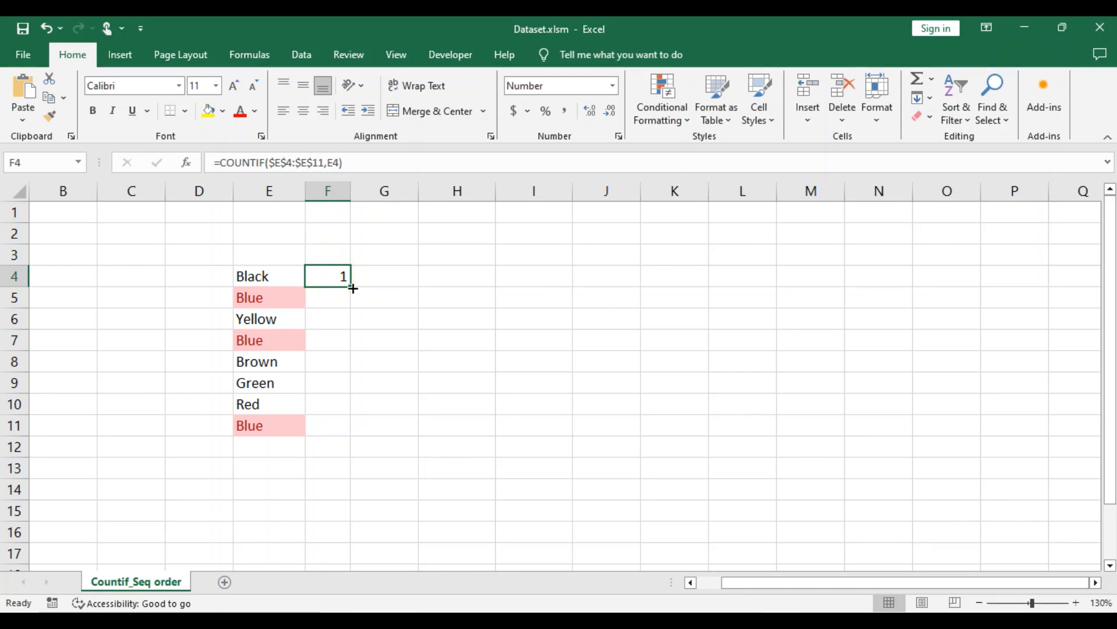
Fill the F4 count formula down to F11 and check the copies in F7 and F11
{"action": "left_click_drag", "start_coordinate": [350, 287], "coordinate": [350, 426]}
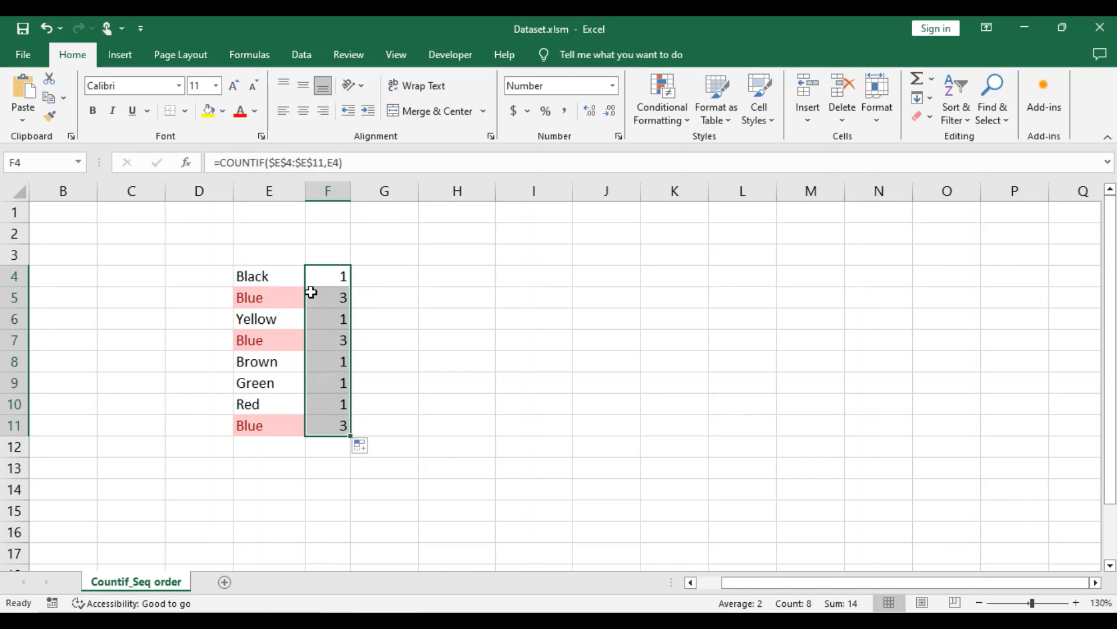
{"action": "mouse_move", "coordinate": [309, 286]}
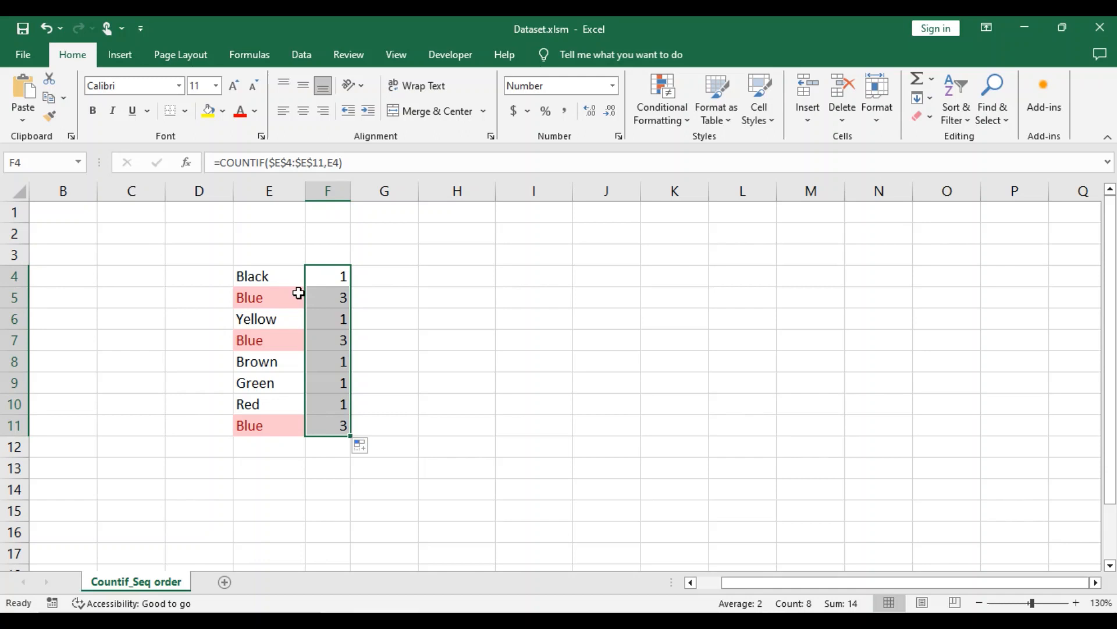
{"action": "left_click", "coordinate": [327, 340]}
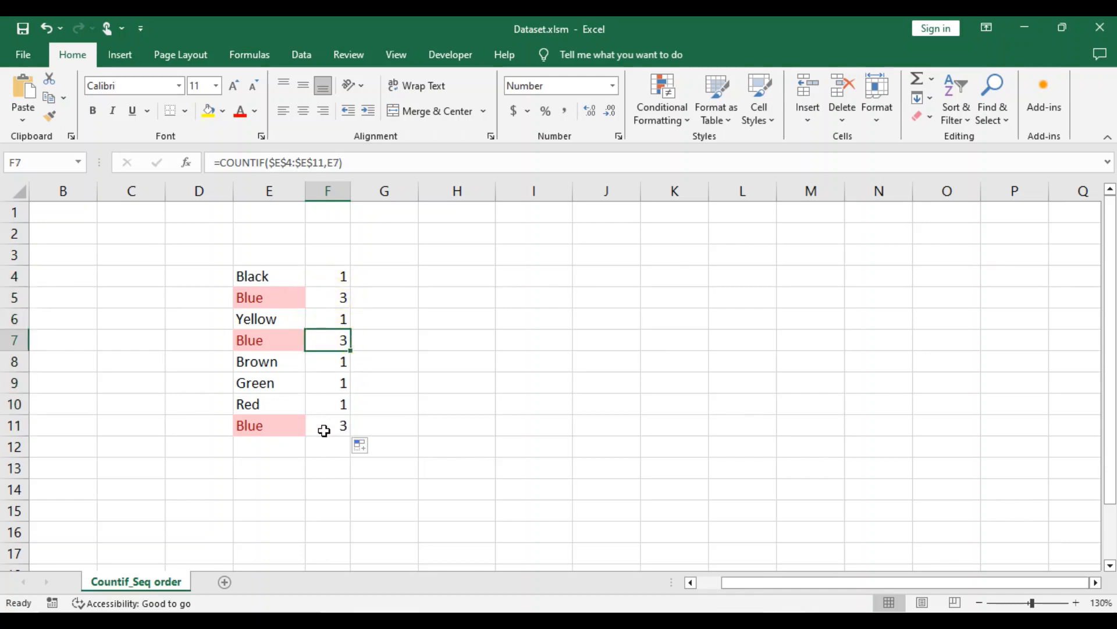
{"action": "left_click", "coordinate": [327, 424]}
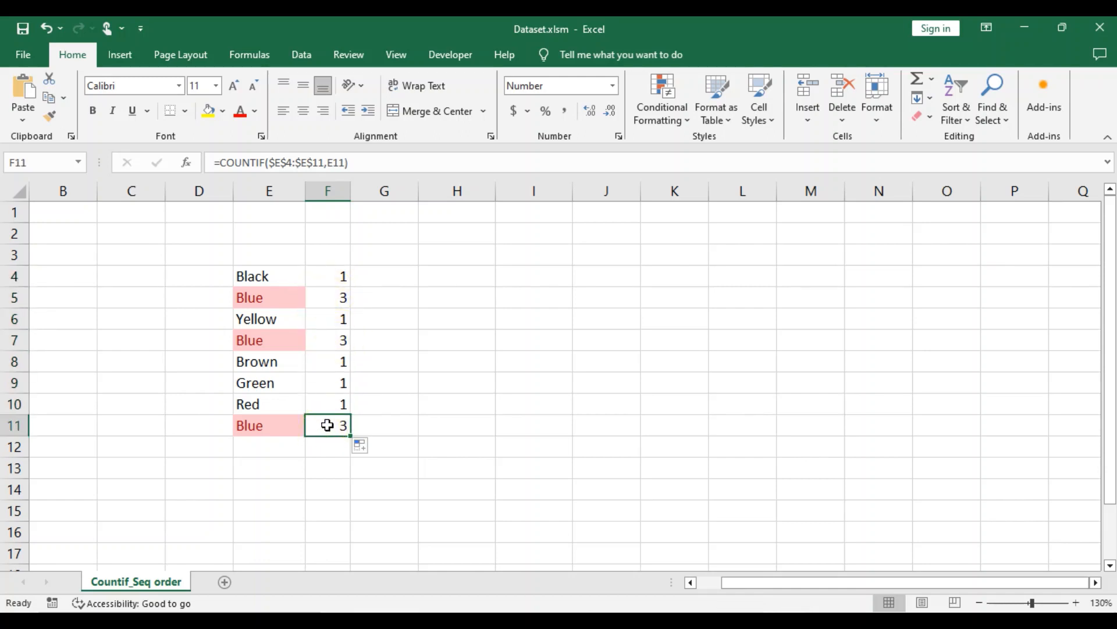
{"action": "mouse_move", "coordinate": [319, 295]}
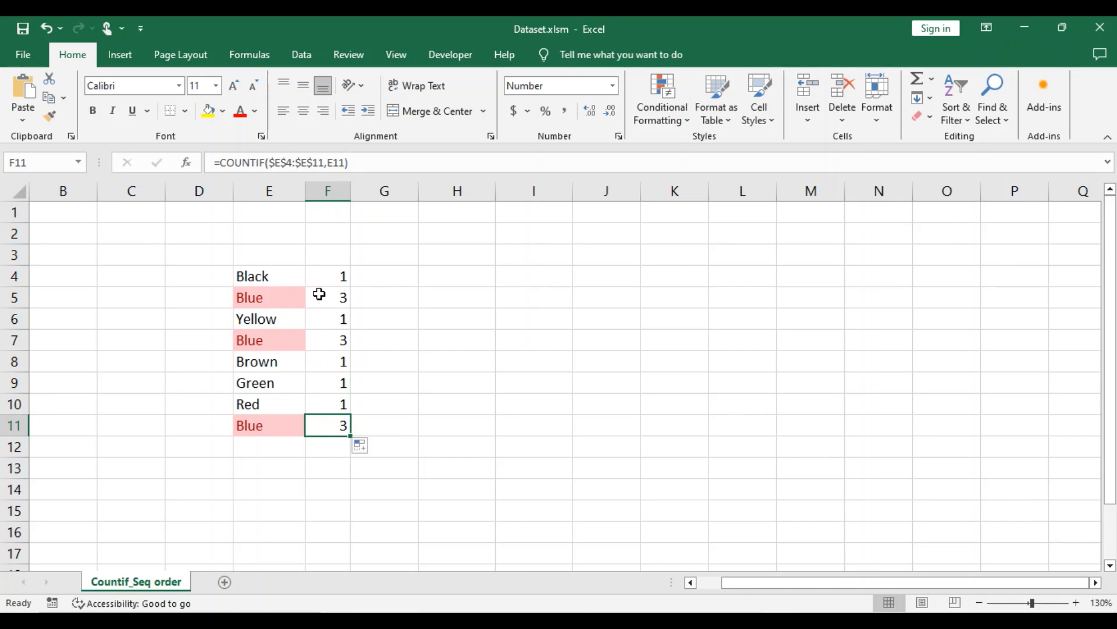
{"action": "mouse_move", "coordinate": [323, 266]}
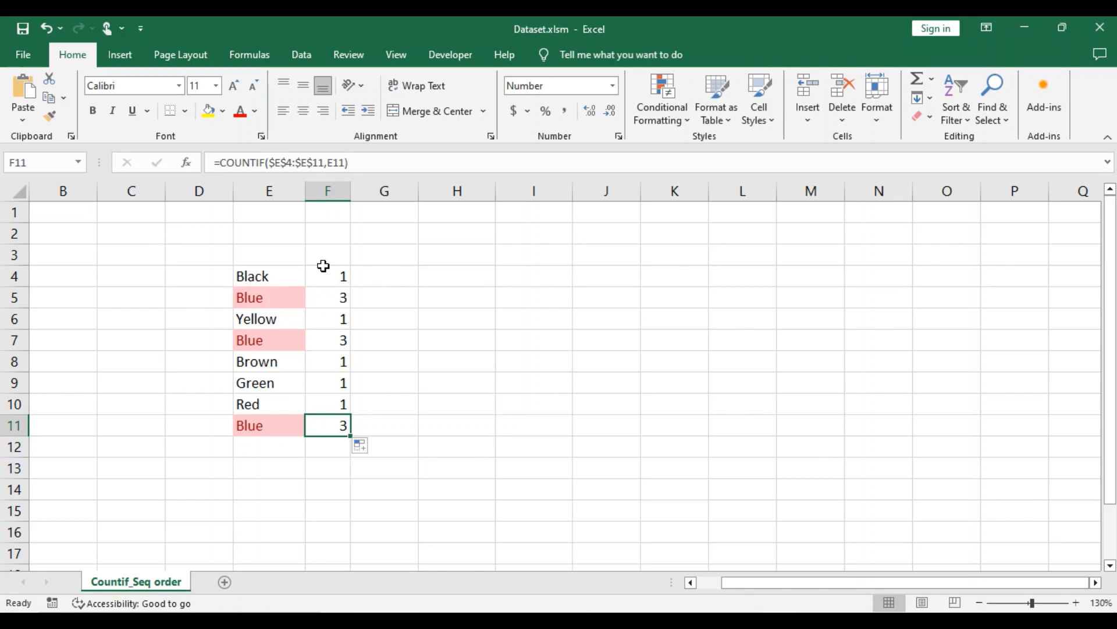
{"action": "mouse_move", "coordinate": [326, 276]}
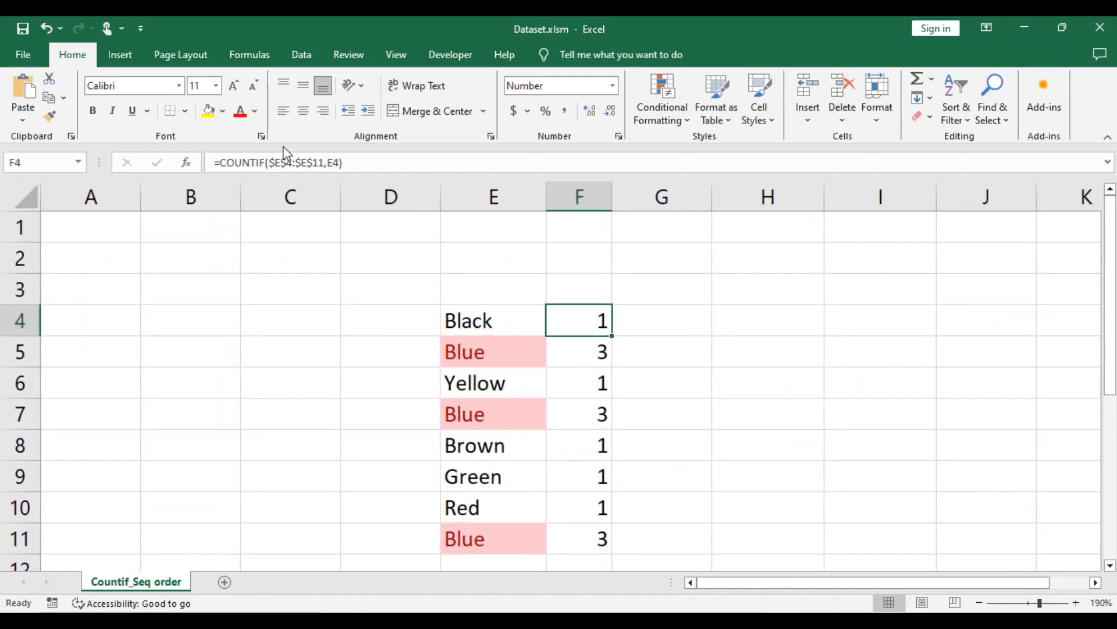
{"action": "mouse_move", "coordinate": [290, 168]}
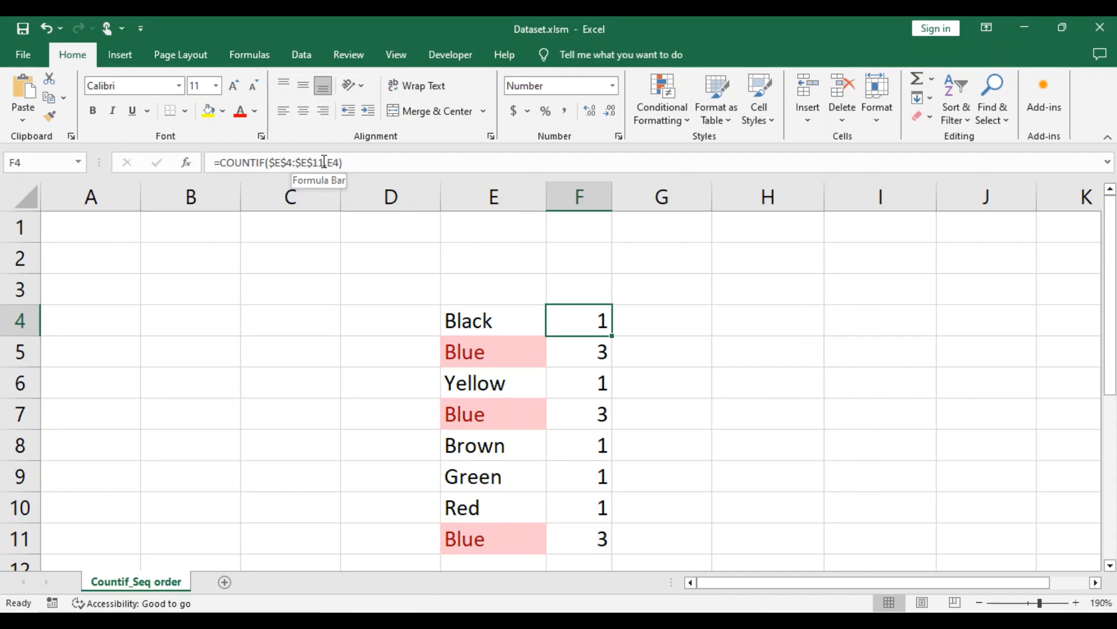
{"action": "mouse_move", "coordinate": [580, 333]}
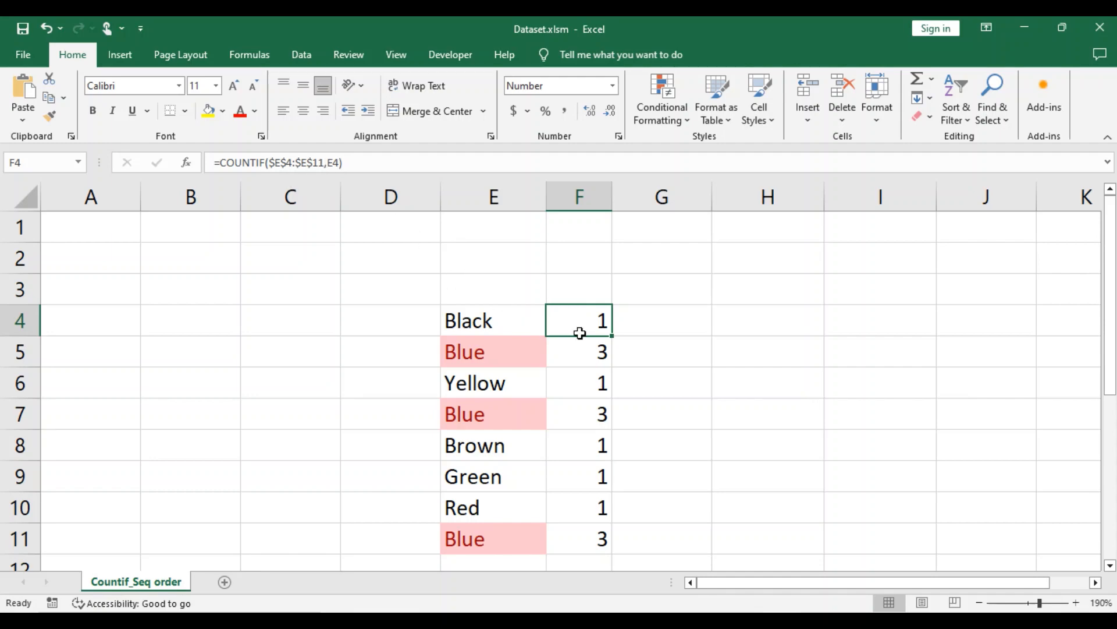
{"action": "mouse_move", "coordinate": [582, 321]}
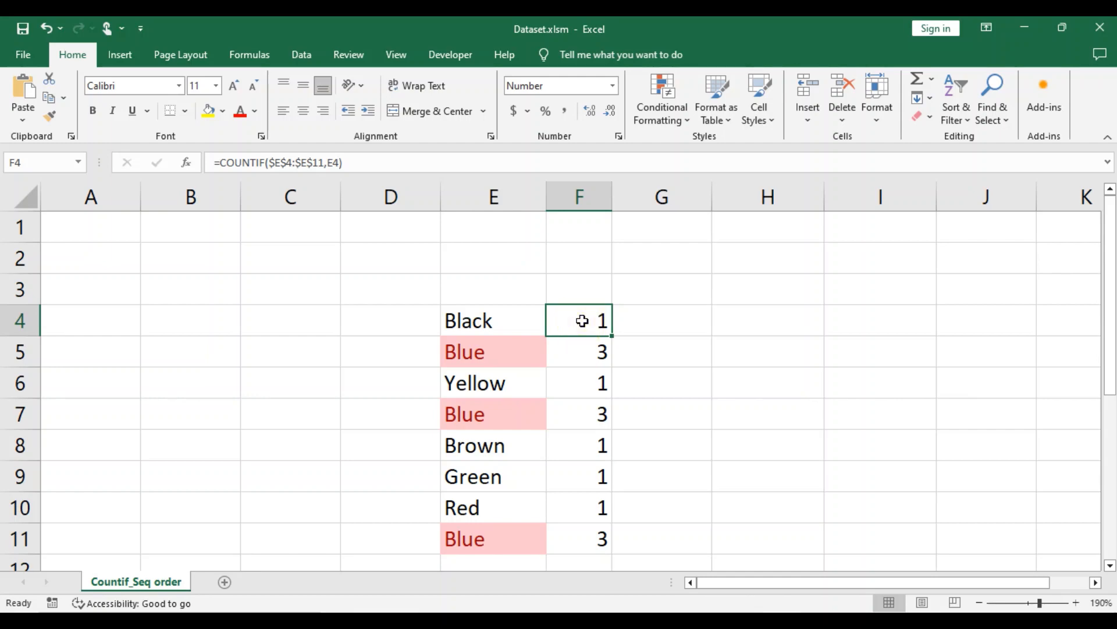
Enter =COUNTIF($E$4:E4,E4) in F4, anchoring only the range start
{"action": "type", "text": "=counti"}
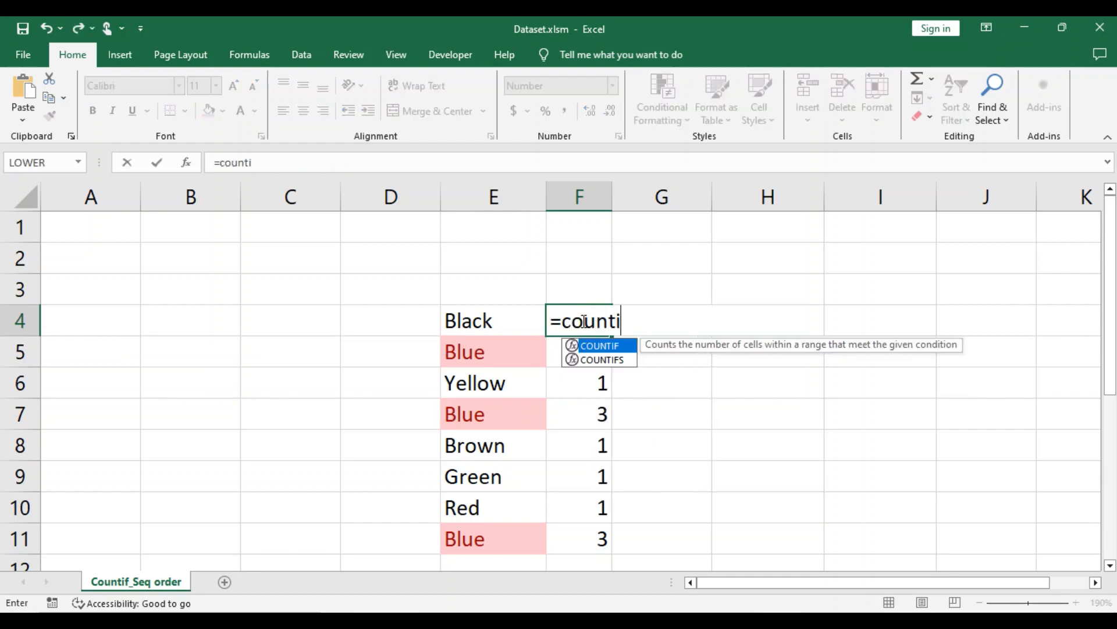
{"action": "type", "text": "f("}
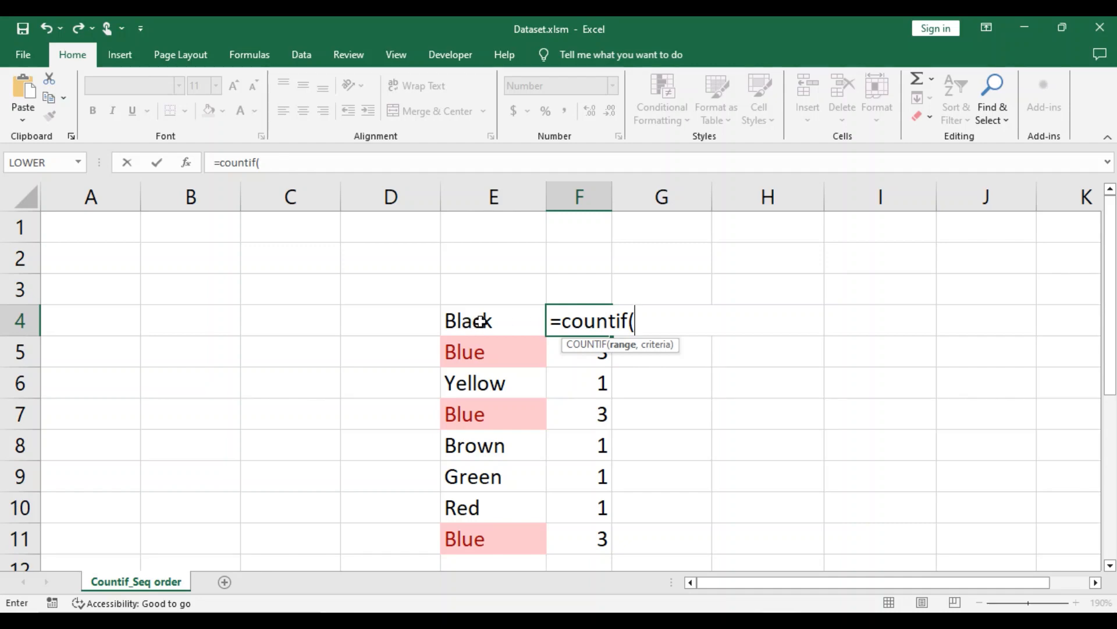
{"action": "left_click", "coordinate": [493, 321]}
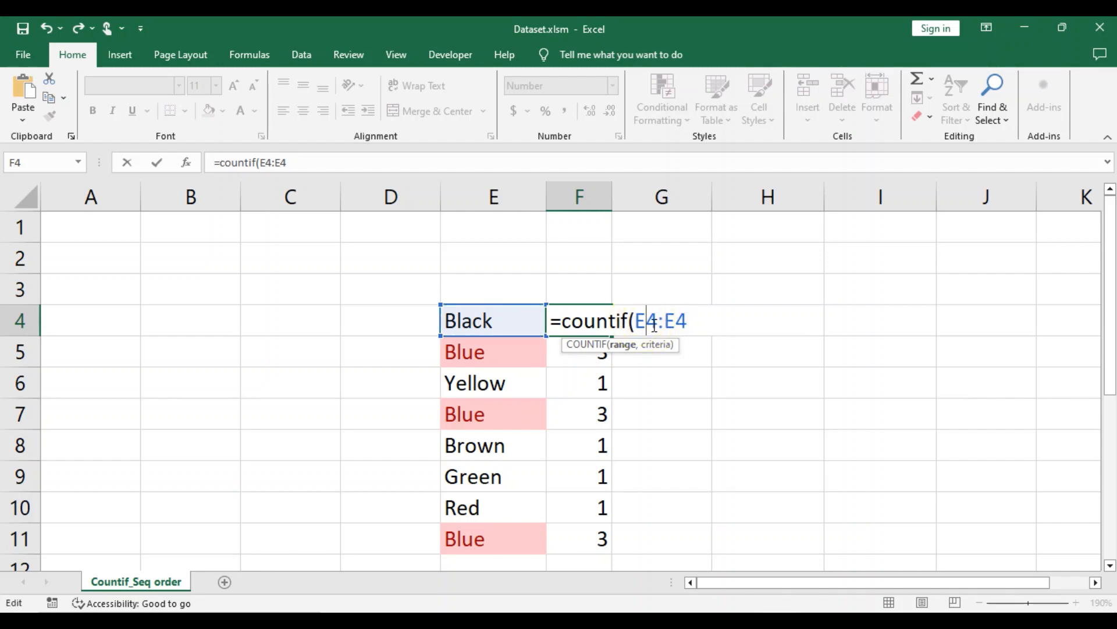
{"action": "key", "text": "f4"}
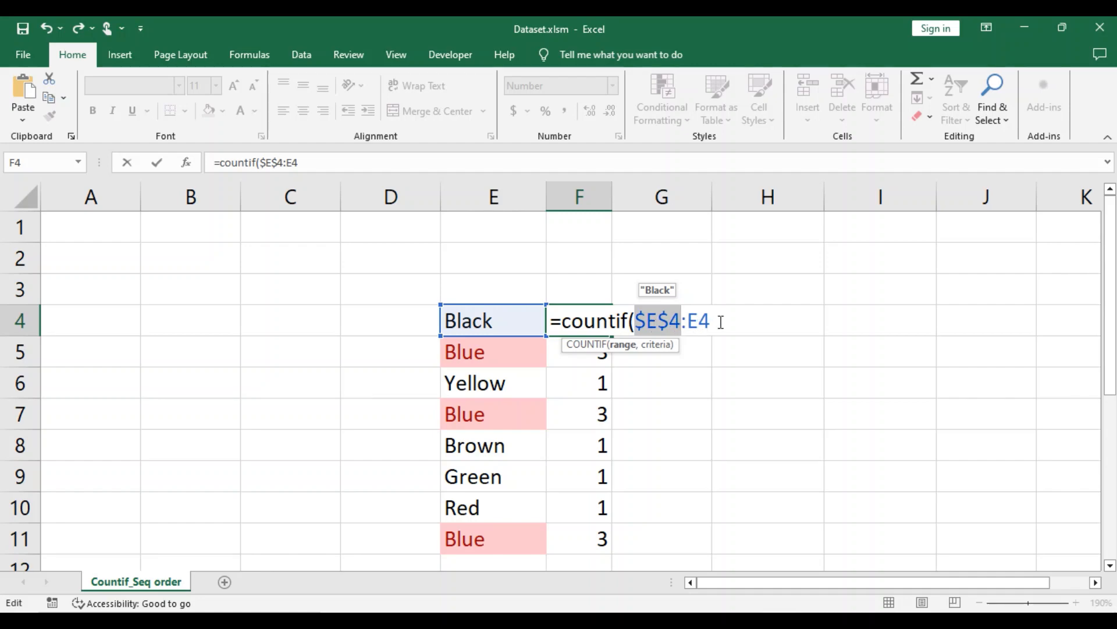
{"action": "type", "text": ","}
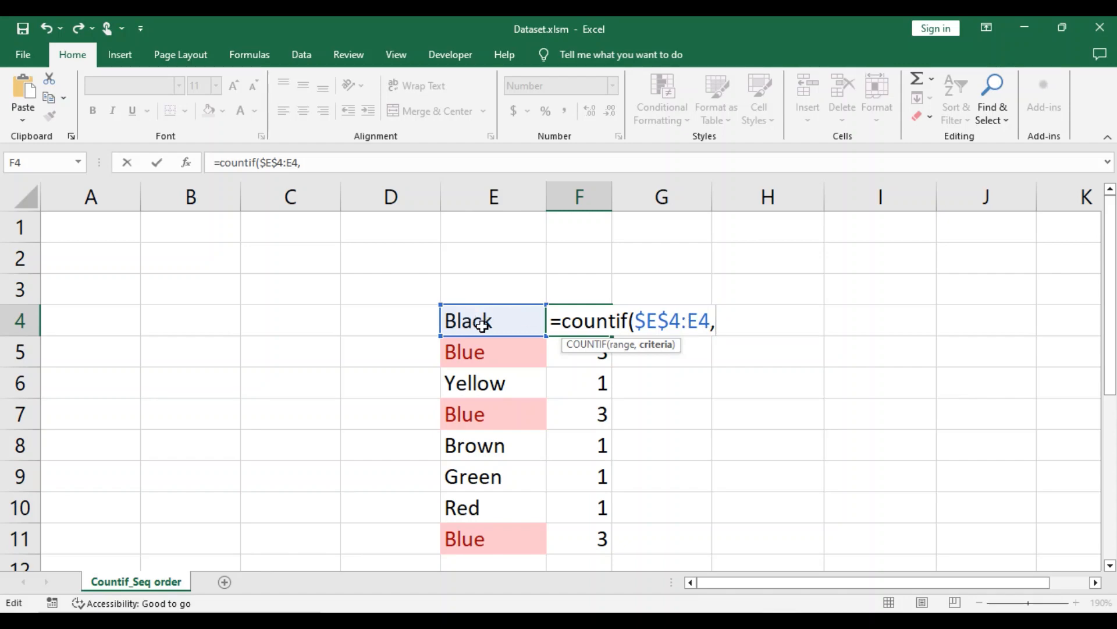
{"action": "mouse_move", "coordinate": [507, 320]}
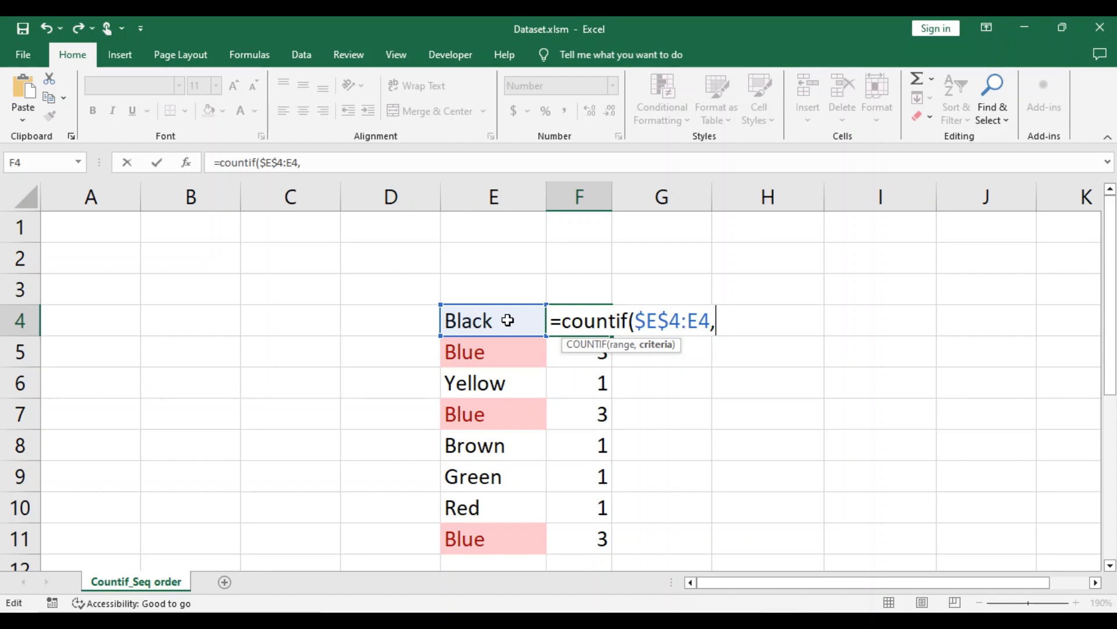
{"action": "type", "text": "e4)"}
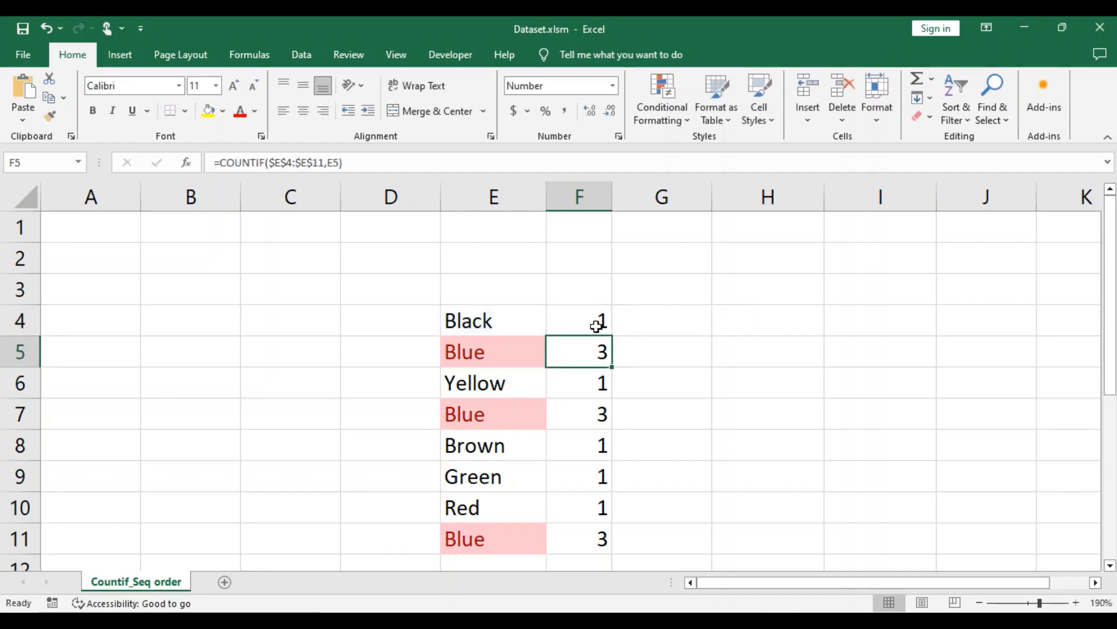
Fill the expanding-range formula from F4 into F5 and F6, then check F6
{"action": "left_click", "coordinate": [578, 320]}
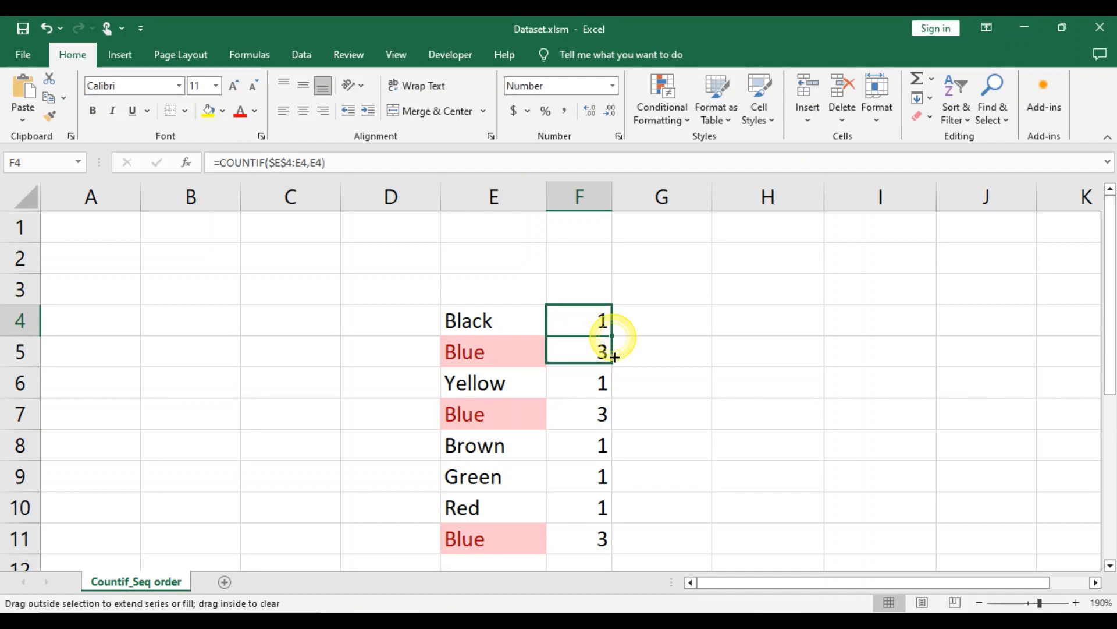
{"action": "left_click_drag", "start_coordinate": [611, 336], "coordinate": [578, 352]}
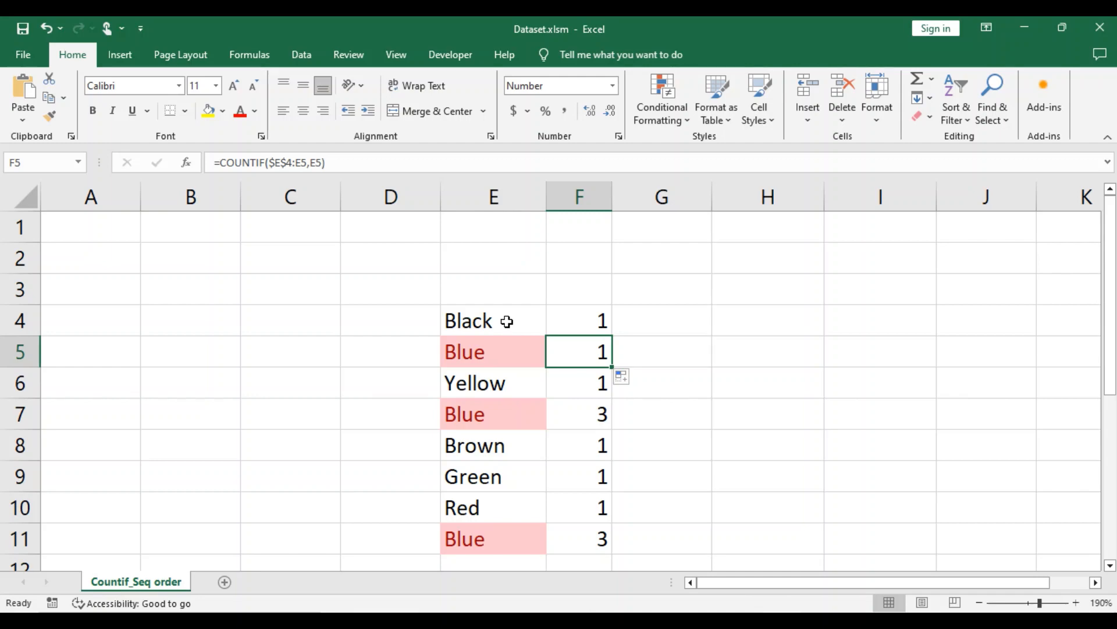
{"action": "mouse_move", "coordinate": [615, 363]}
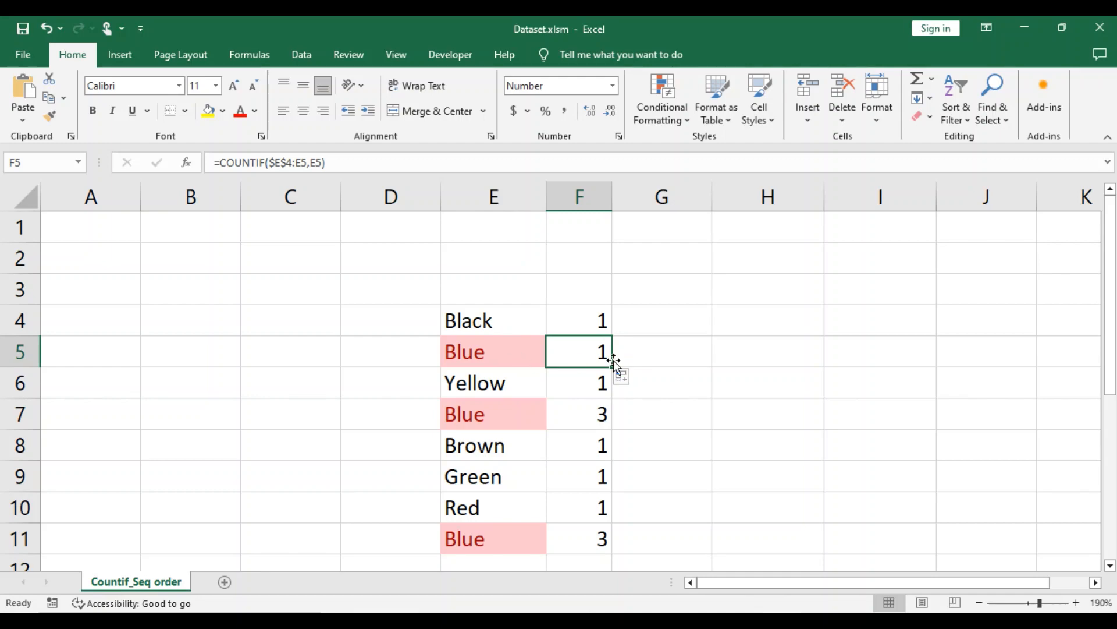
{"action": "mouse_move", "coordinate": [299, 163]}
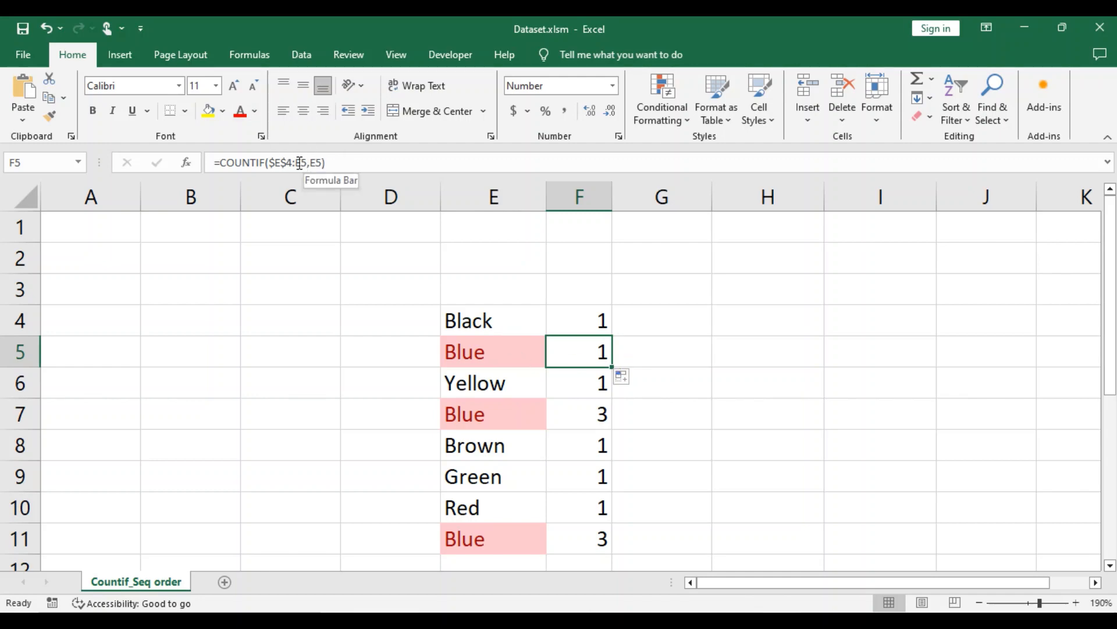
{"action": "mouse_move", "coordinate": [533, 305]}
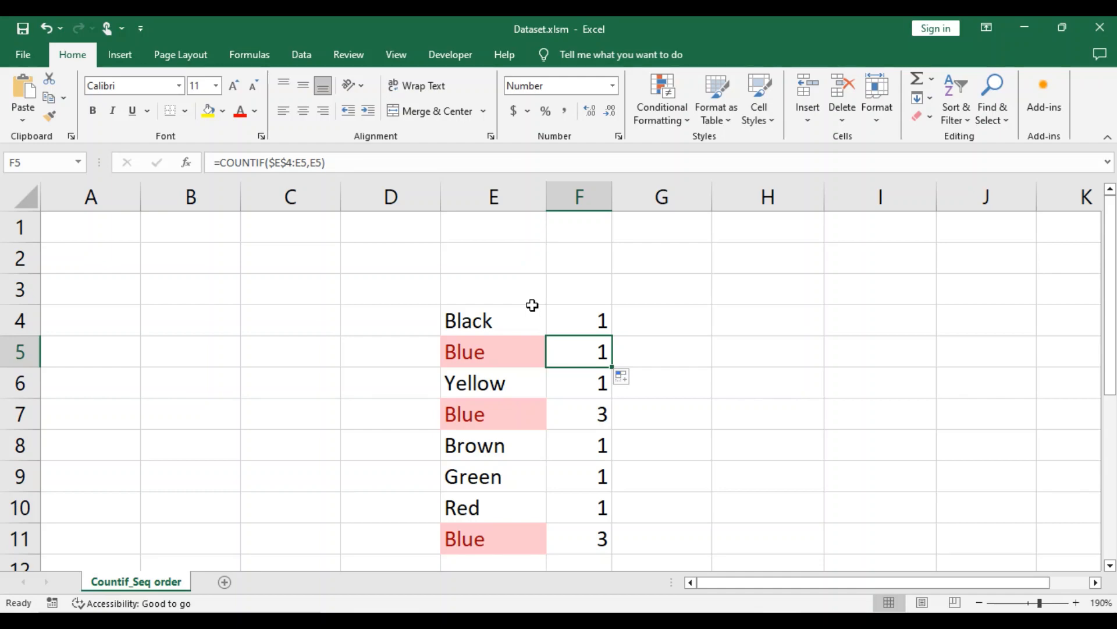
{"action": "mouse_move", "coordinate": [577, 322]}
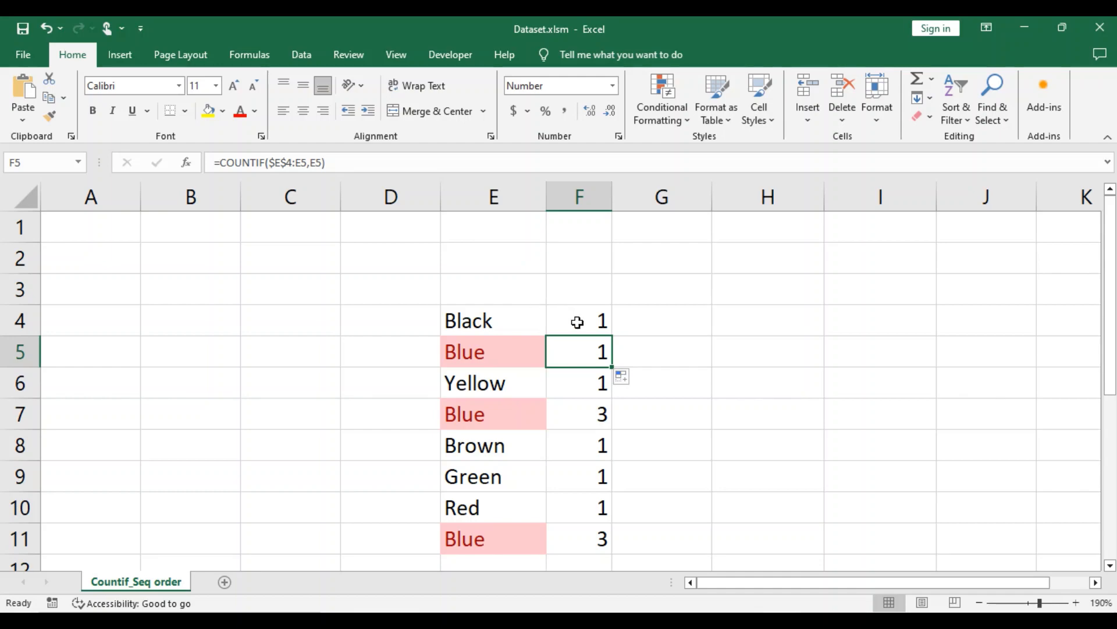
{"action": "mouse_move", "coordinate": [613, 367]}
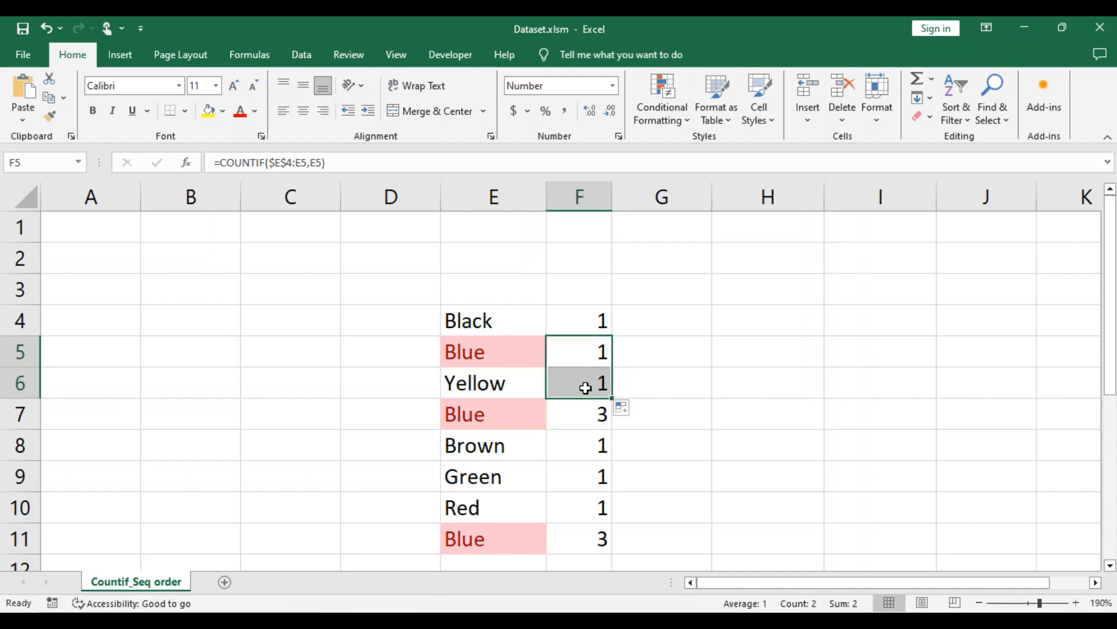
{"action": "left_click", "coordinate": [579, 384]}
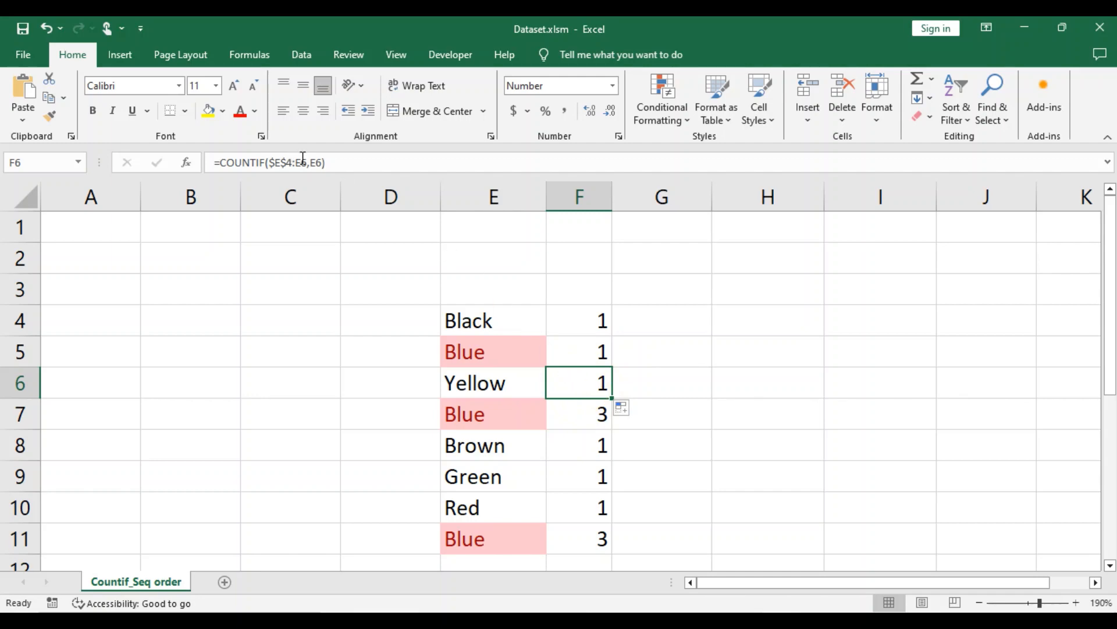
{"action": "mouse_move", "coordinate": [610, 401]}
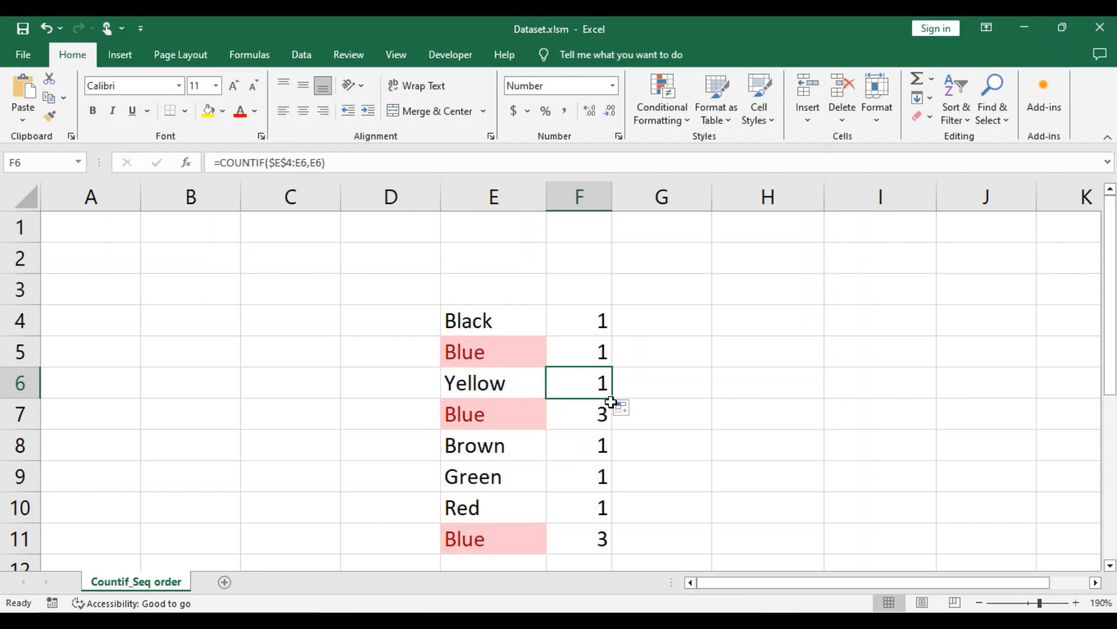
Fill the running count from F6 to F11 and verify the ranges in F5, F7 and F11
{"action": "left_click_drag", "start_coordinate": [612, 400], "coordinate": [612, 555]}
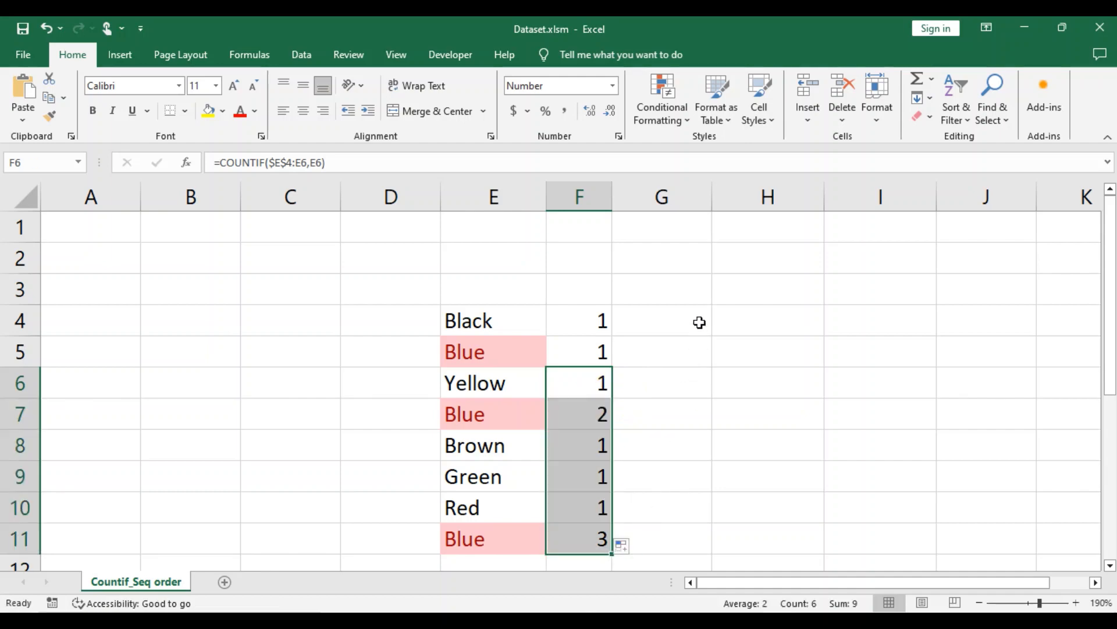
{"action": "left_click", "coordinate": [662, 320]}
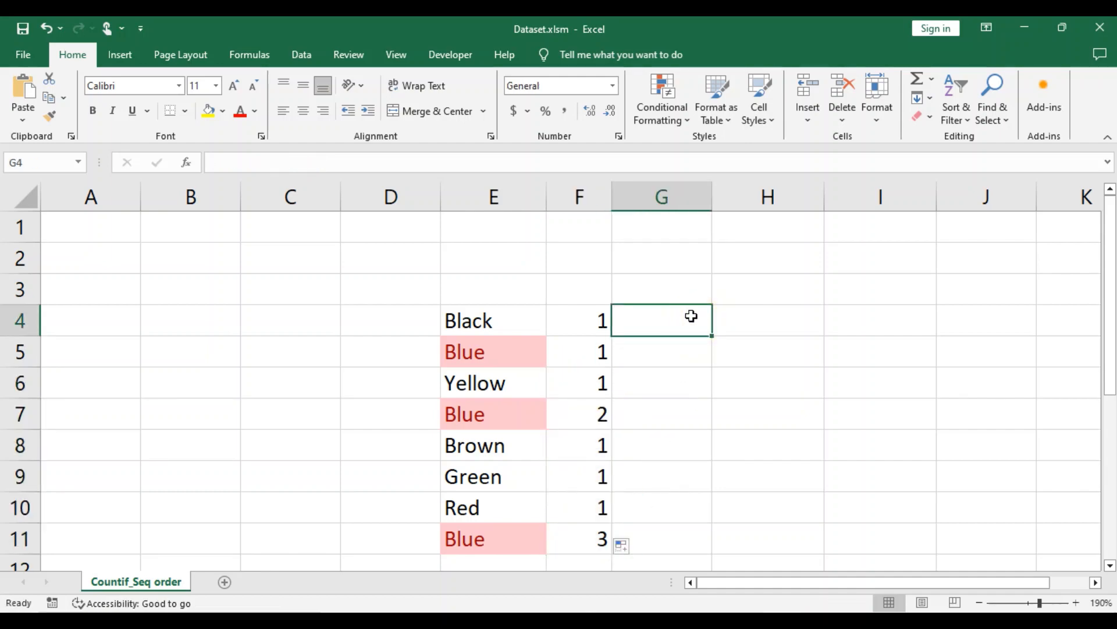
{"action": "mouse_move", "coordinate": [670, 321]}
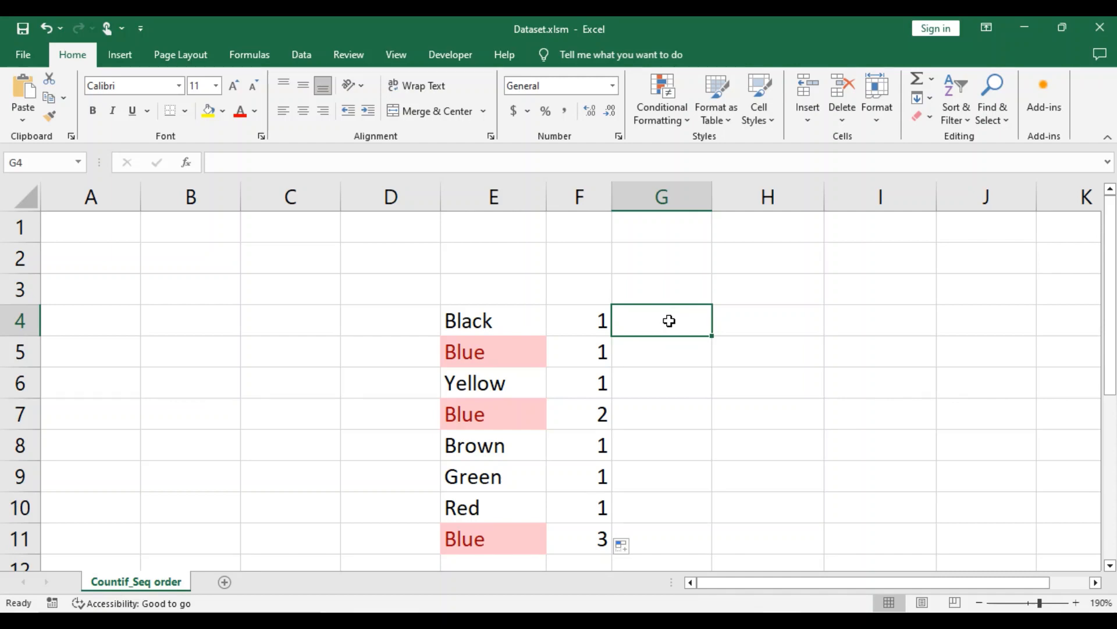
{"action": "left_click", "coordinate": [579, 352]}
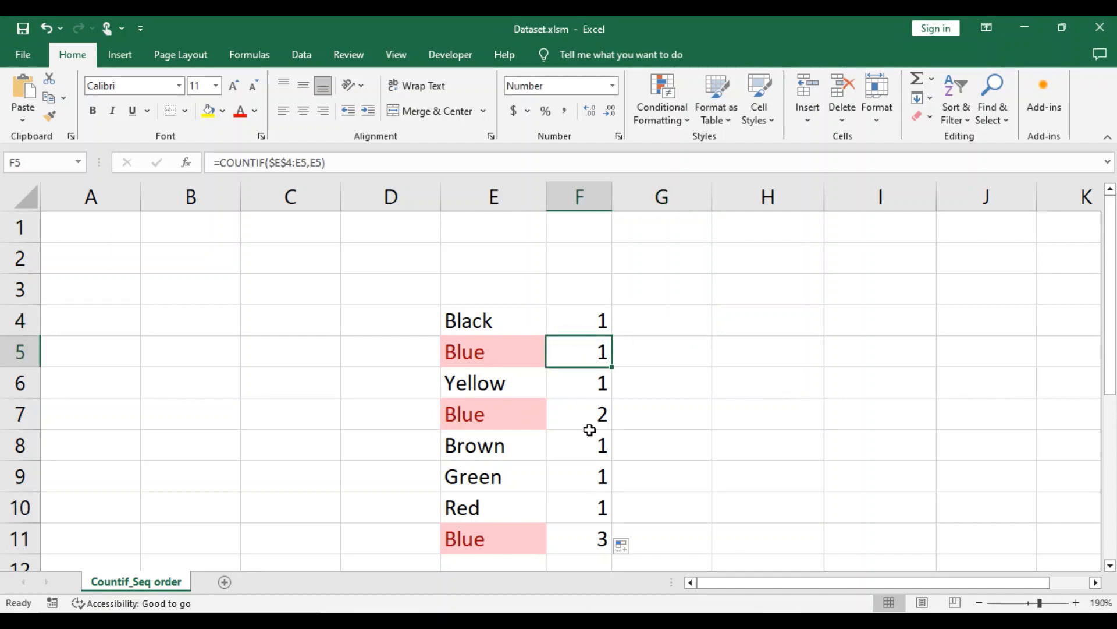
{"action": "left_click", "coordinate": [579, 414]}
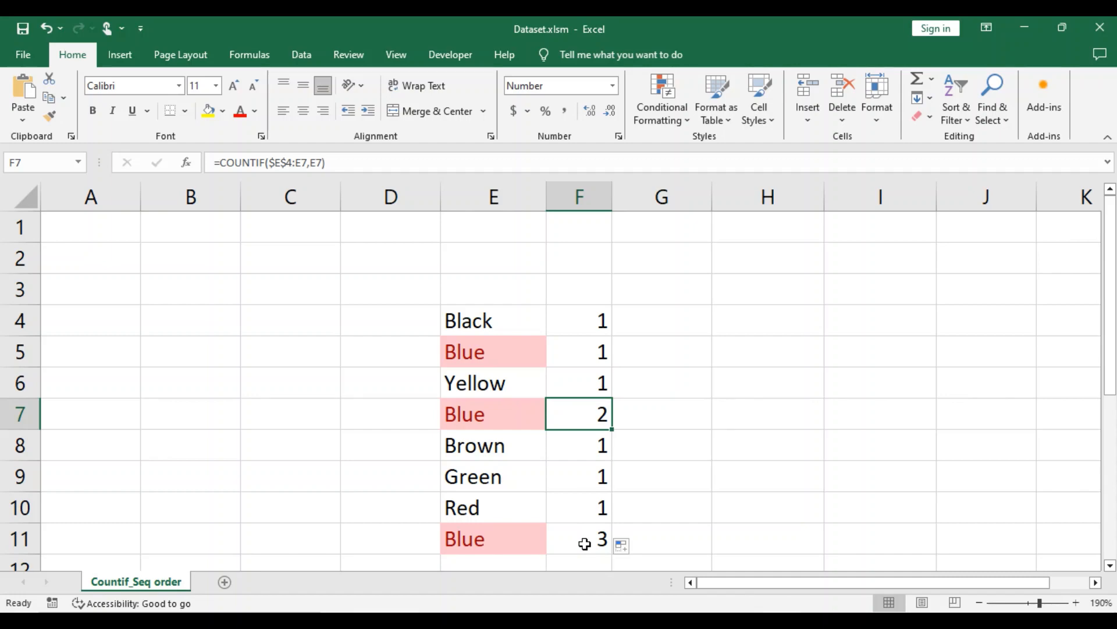
{"action": "left_click", "coordinate": [578, 538]}
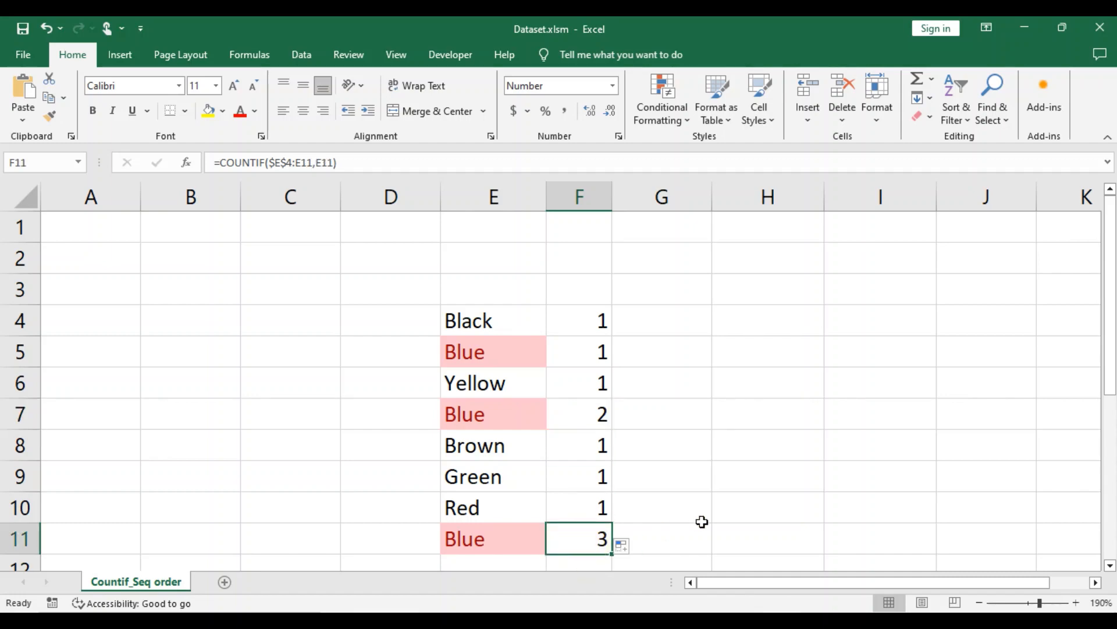
{"action": "left_click", "coordinate": [661, 507]}
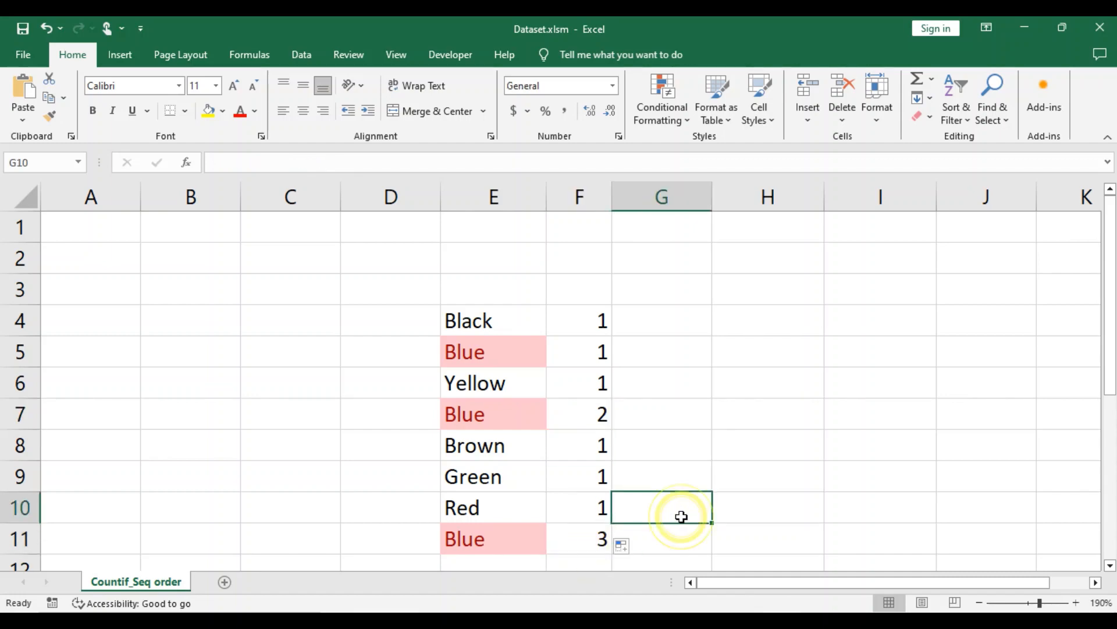